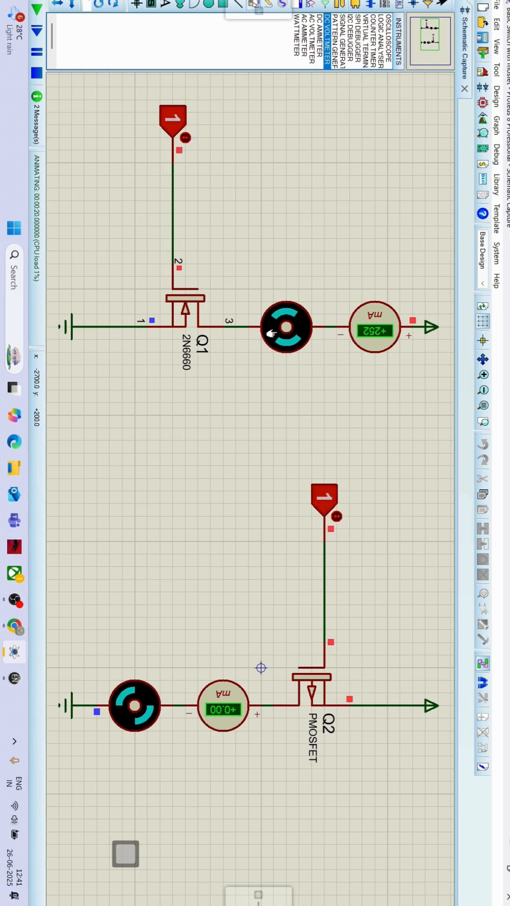
{"action": "mouse_move", "coordinate": [158, 284]}
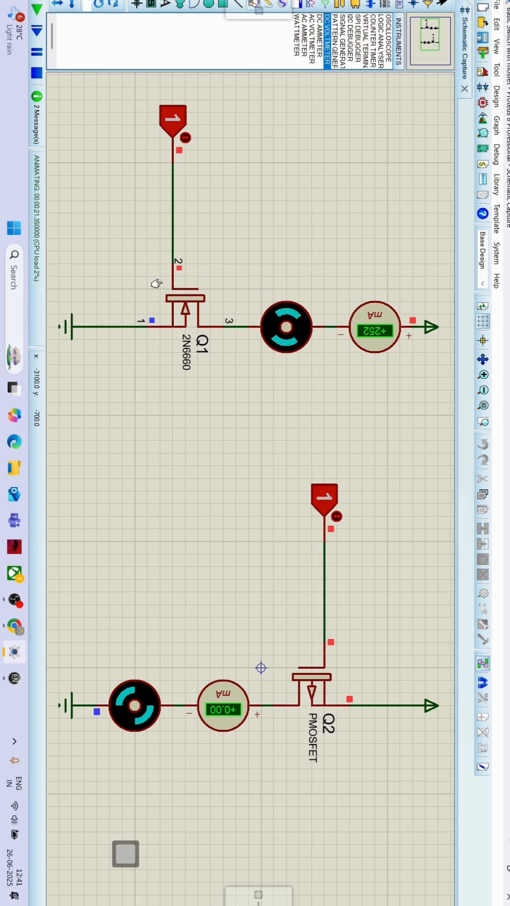